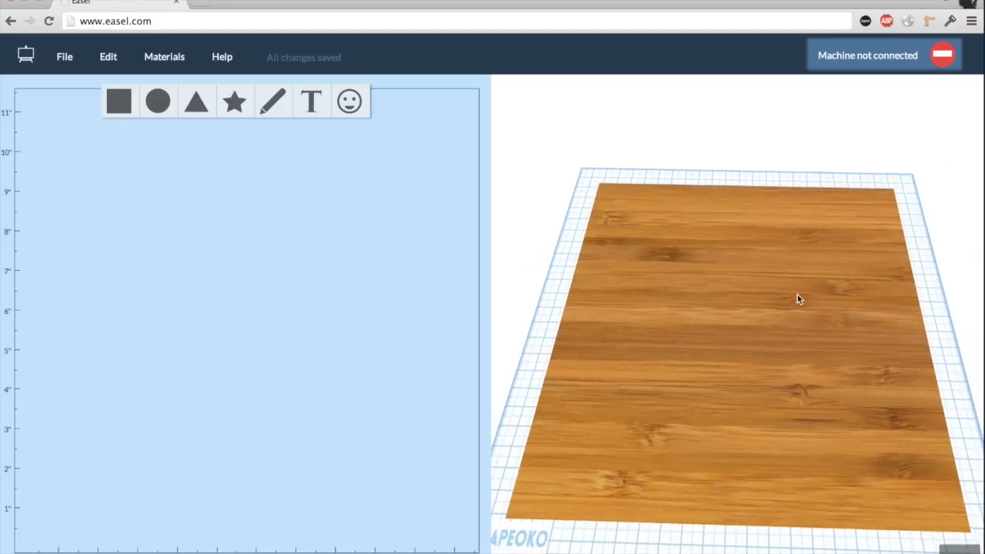
Orbit the 3D board preview to a flatter angle and bring up the project file options.
{"action": "left_click_drag", "start_coordinate": [799, 298], "coordinate": [680, 222]}
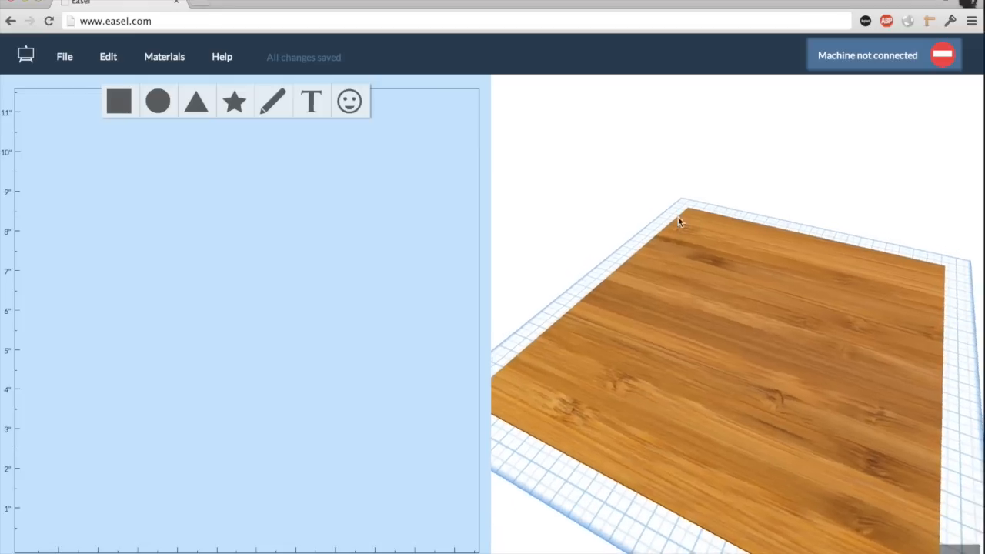
{"action": "left_click_drag", "start_coordinate": [679, 222], "coordinate": [871, 238]}
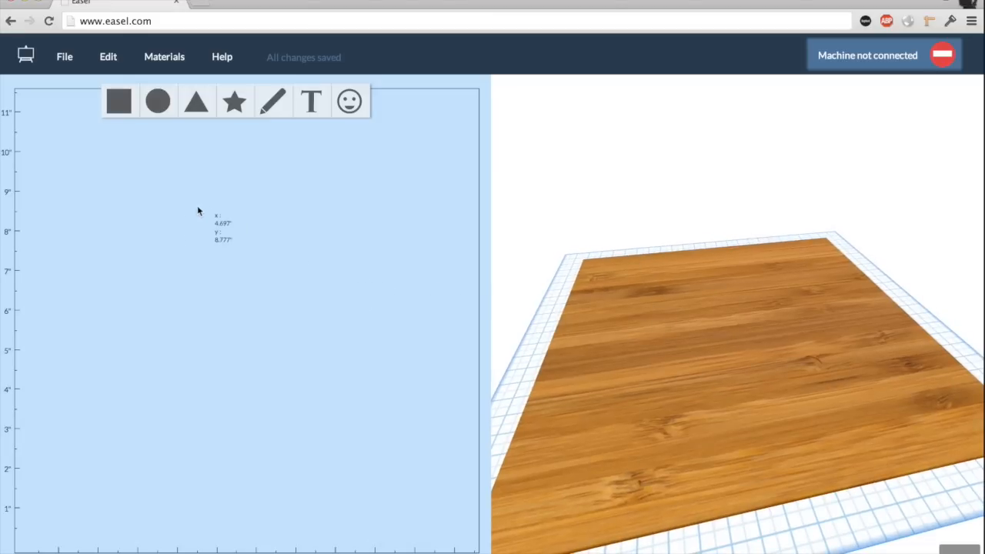
{"action": "mouse_move", "coordinate": [54, 84]}
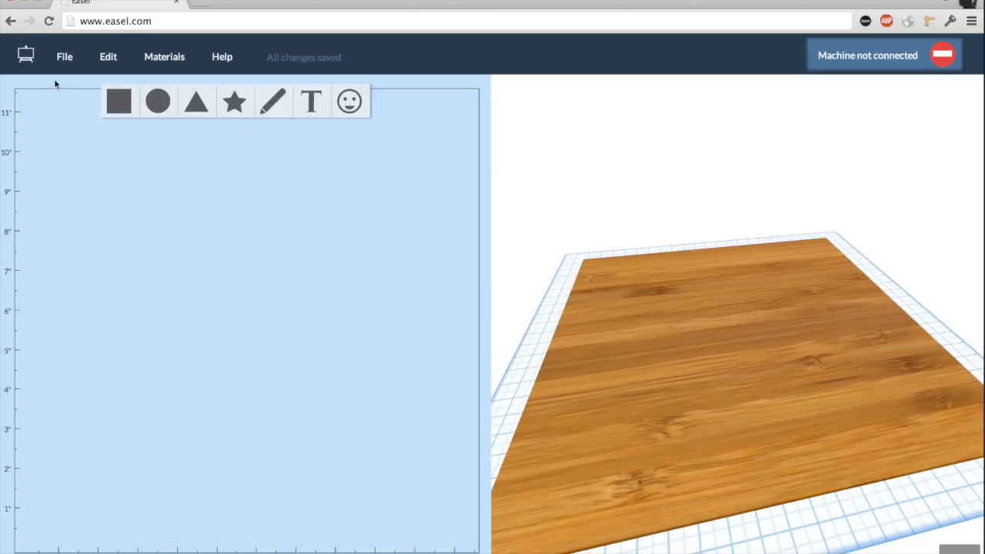
{"action": "left_click", "coordinate": [65, 56]}
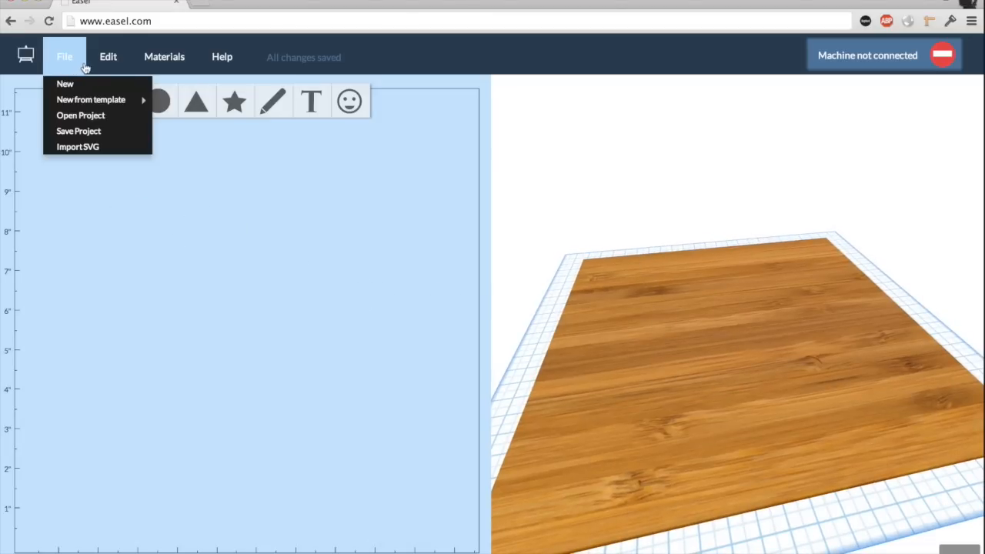
Choose Walnut from the Material Library and set the board thickness to 0.125 inches.
{"action": "left_click", "coordinate": [163, 56]}
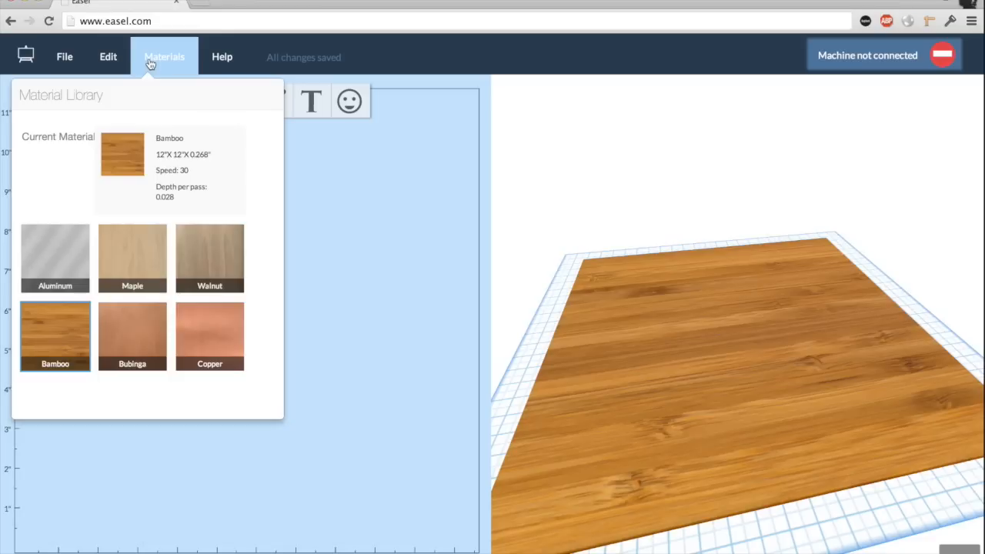
{"action": "mouse_move", "coordinate": [145, 102]}
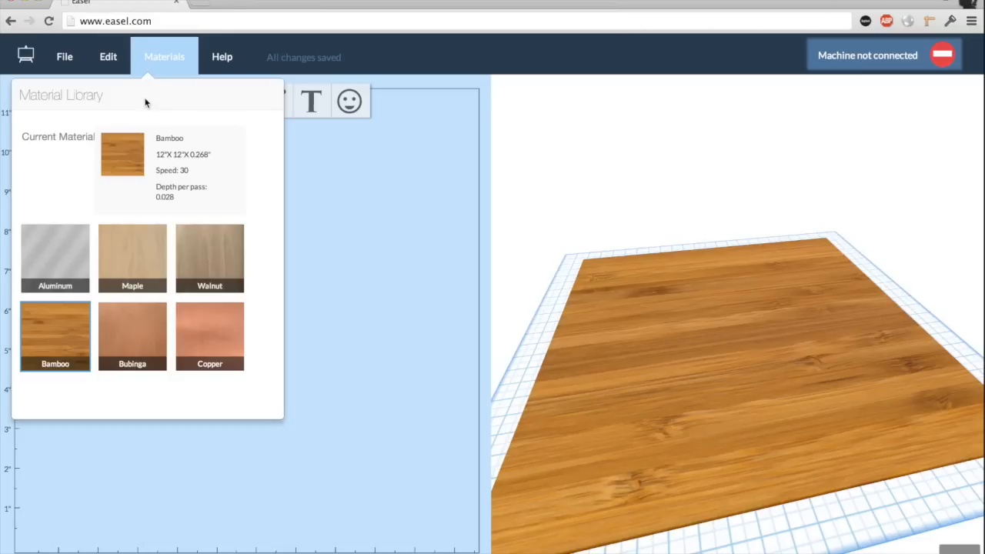
{"action": "mouse_move", "coordinate": [126, 157]}
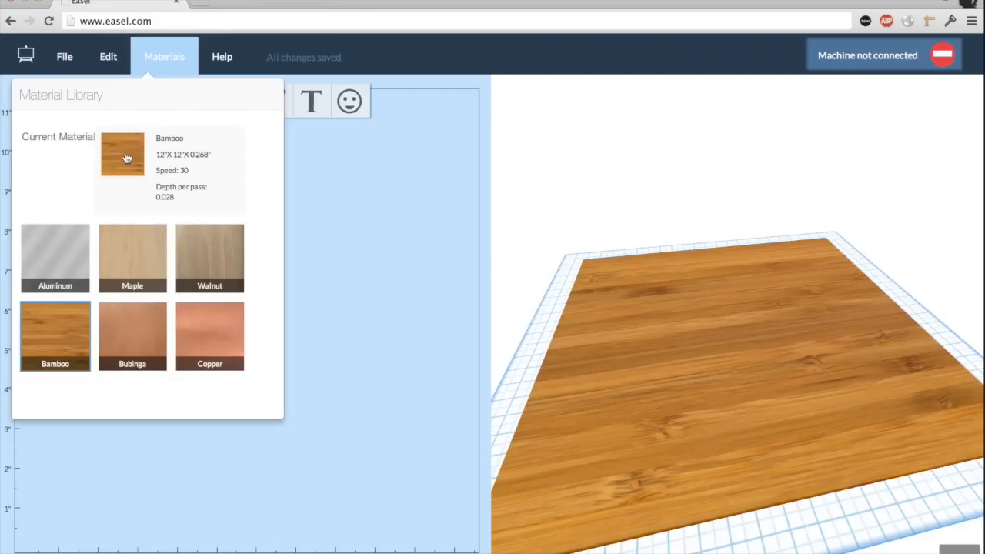
{"action": "left_click", "coordinate": [55, 259]}
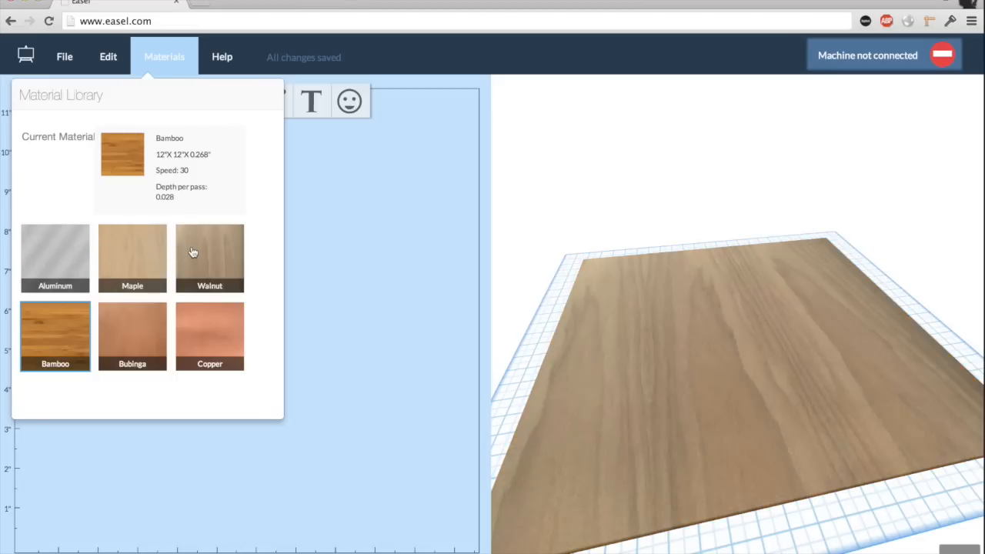
{"action": "left_click", "coordinate": [210, 259]}
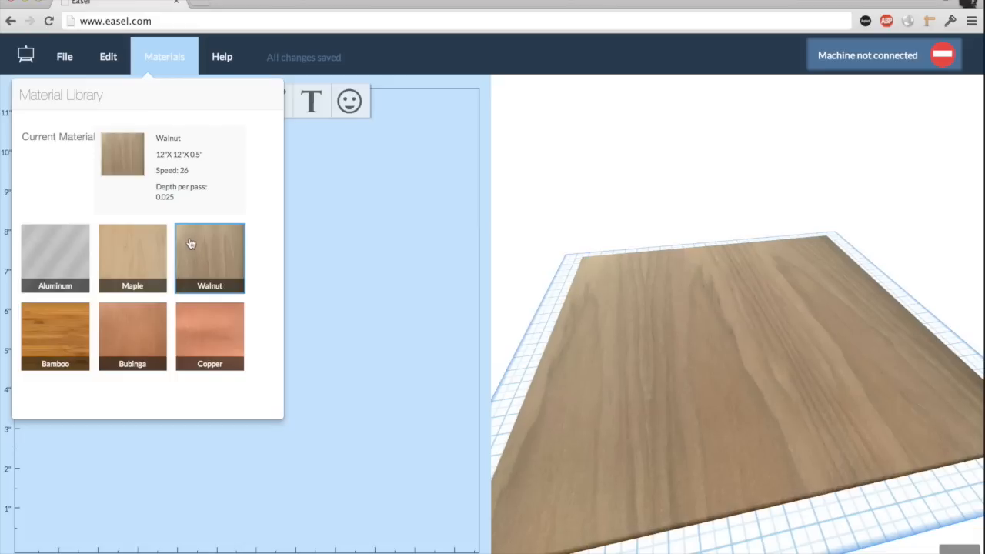
{"action": "mouse_move", "coordinate": [179, 163]}
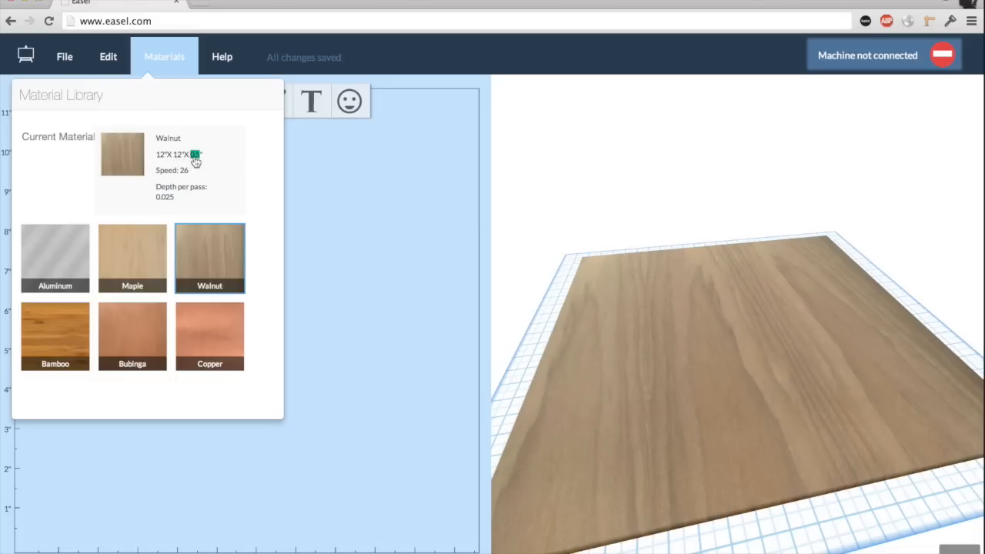
{"action": "left_click", "coordinate": [194, 154]}
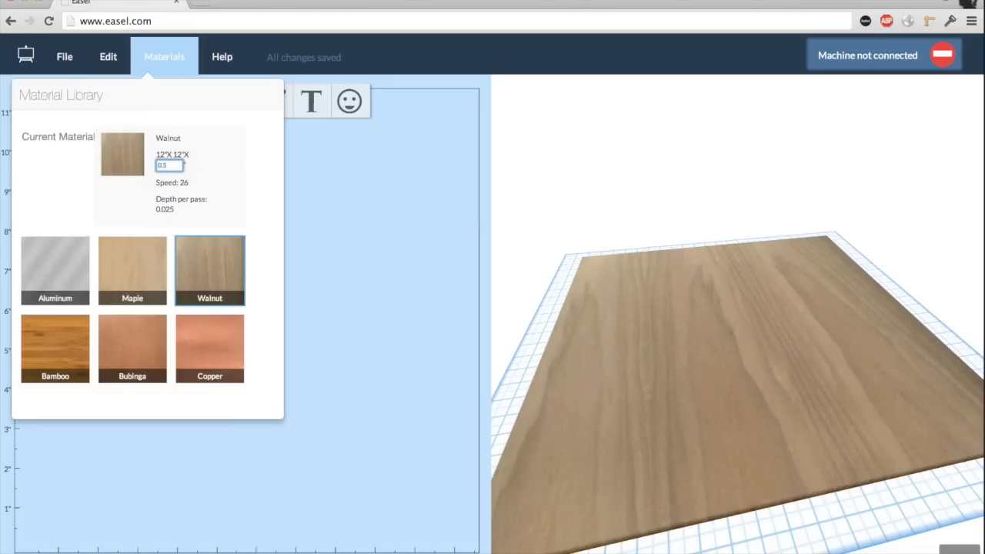
{"action": "type", "text": "0.125\""}
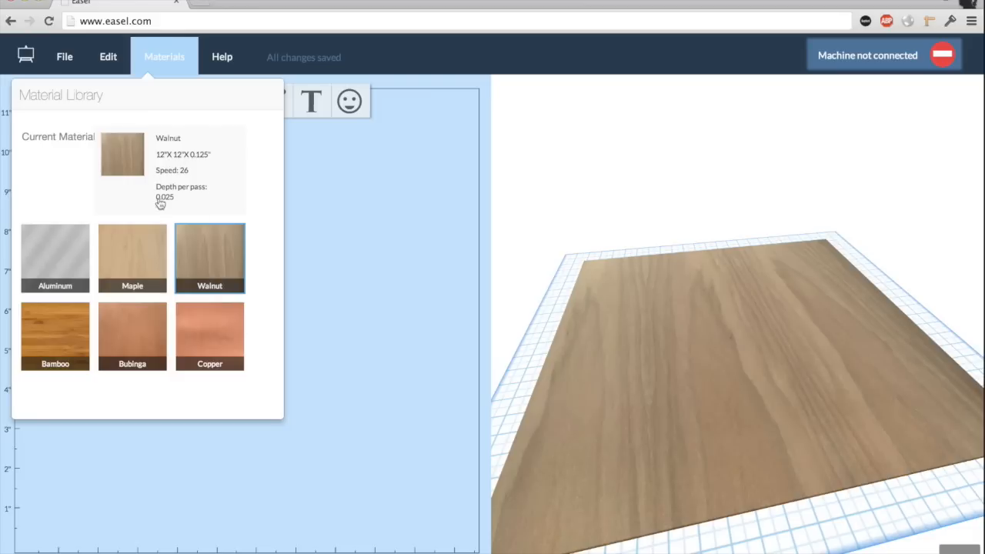
{"action": "mouse_move", "coordinate": [265, 190]}
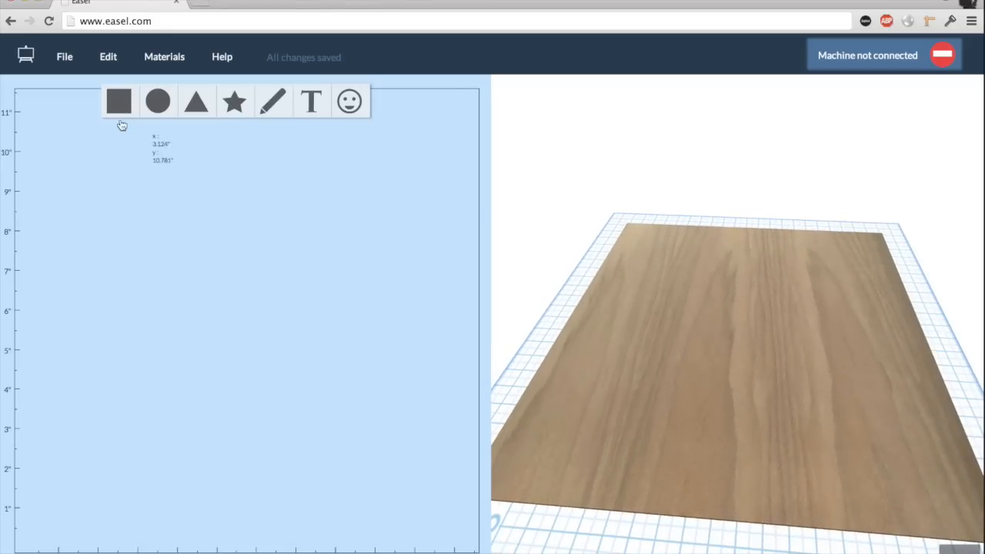
{"action": "mouse_move", "coordinate": [274, 102]}
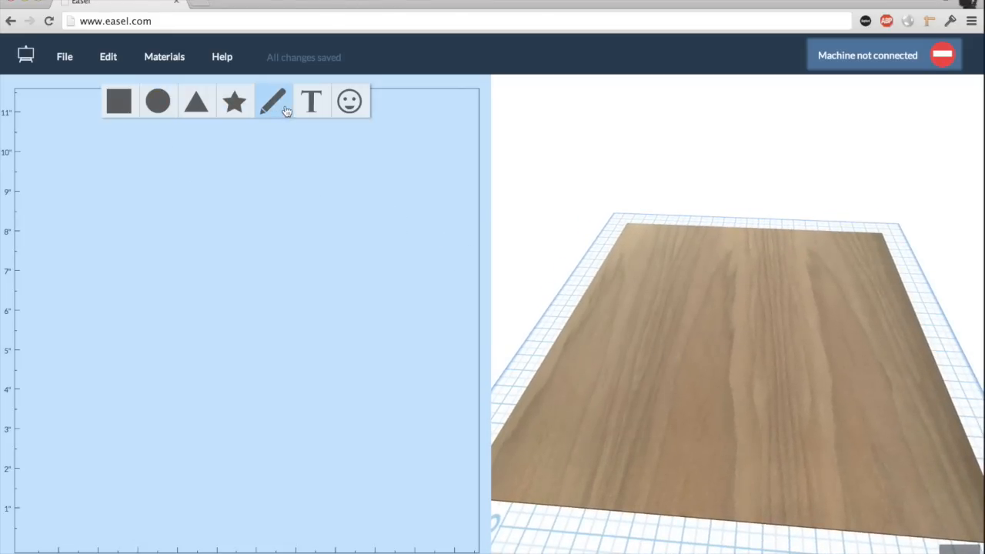
{"action": "mouse_move", "coordinate": [311, 102]}
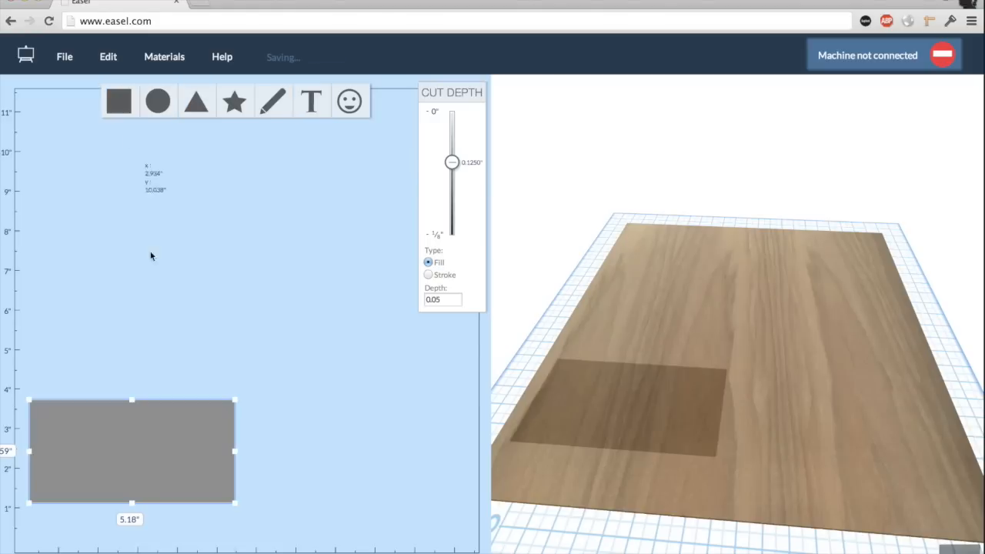
{"action": "left_click_drag", "start_coordinate": [131, 450], "coordinate": [261, 261]}
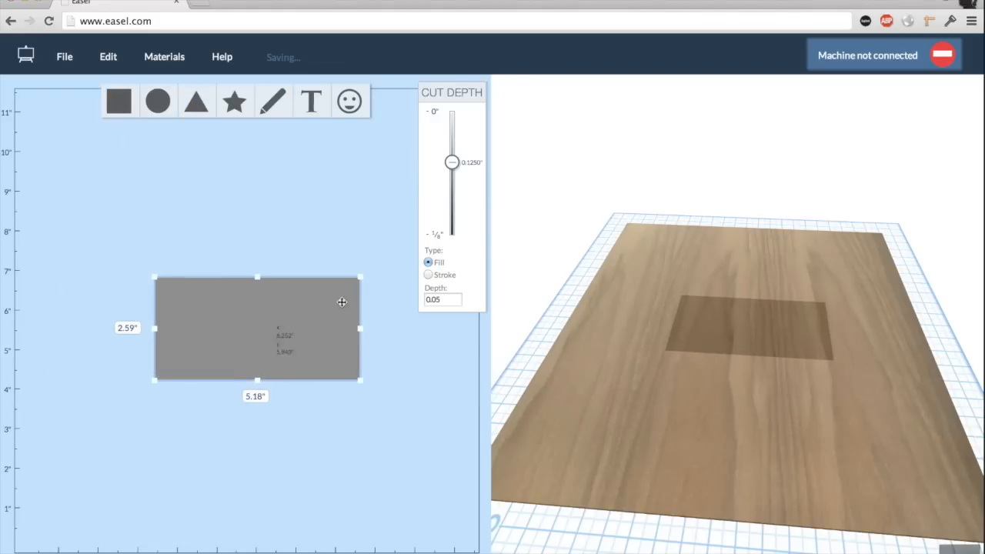
{"action": "left_click_drag", "start_coordinate": [452, 161], "coordinate": [452, 162]}
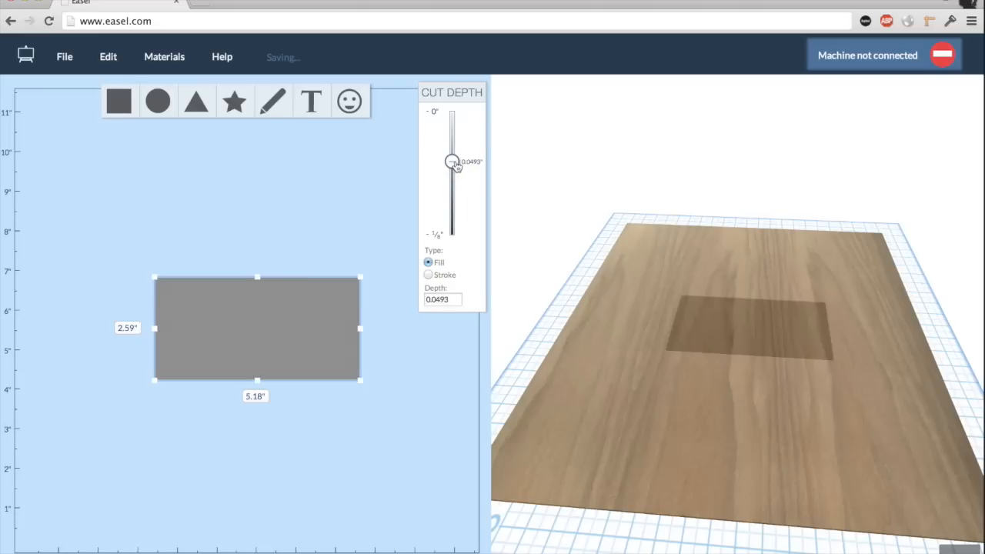
{"action": "left_click_drag", "start_coordinate": [452, 162], "coordinate": [453, 123]}
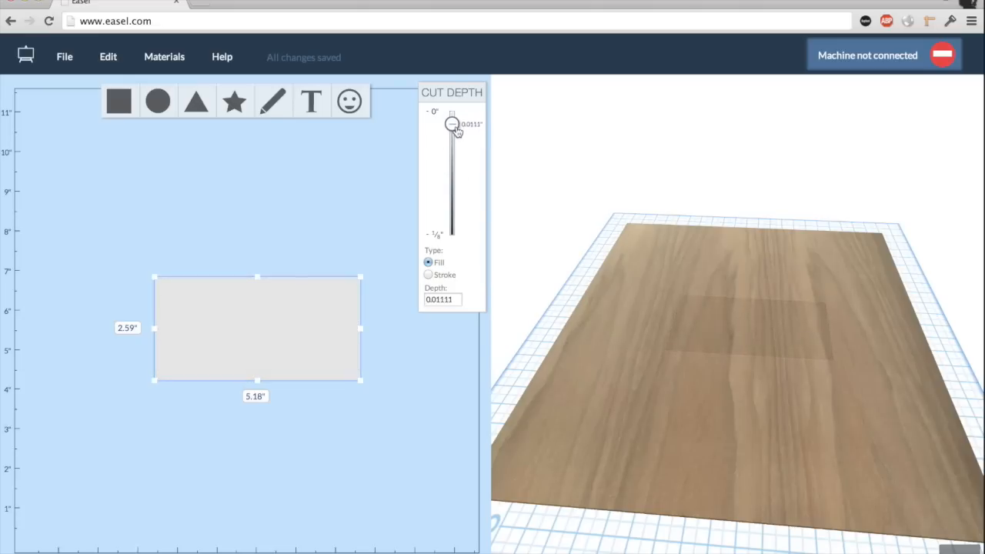
{"action": "left_click_drag", "start_coordinate": [452, 123], "coordinate": [452, 235]}
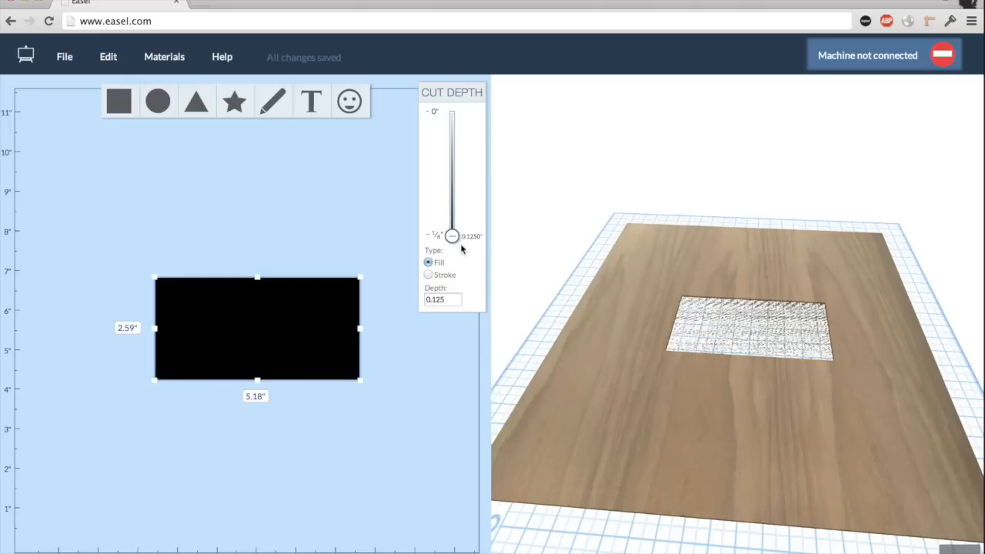
{"action": "left_click_drag", "start_coordinate": [452, 235], "coordinate": [453, 148]}
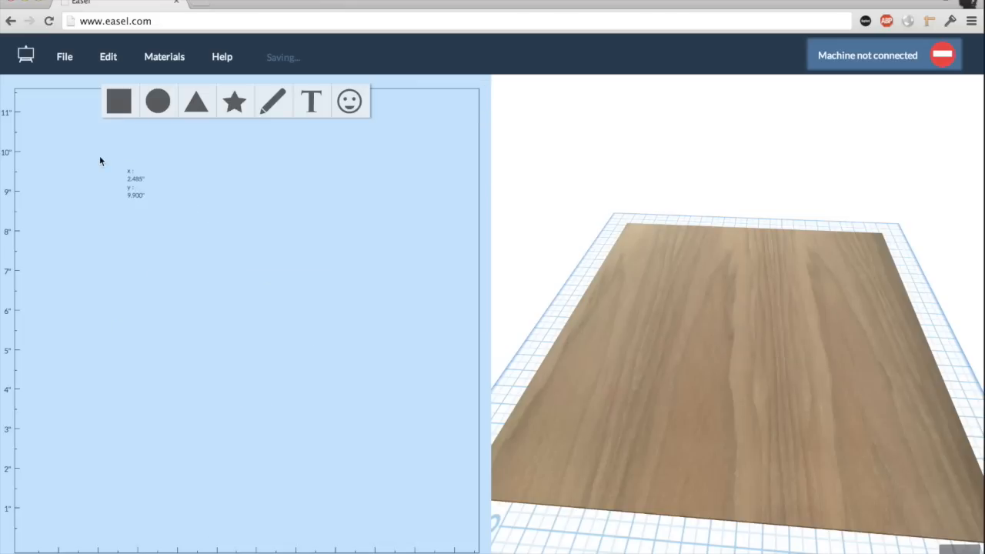
Bring up the project file options to add the bottle opener template.
{"action": "left_click", "coordinate": [65, 55]}
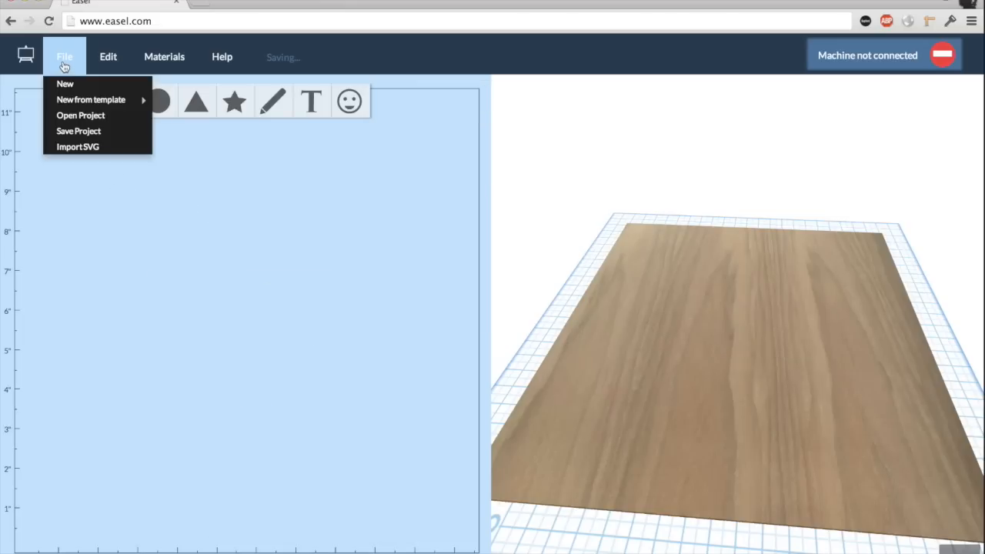
{"action": "mouse_move", "coordinate": [65, 83]}
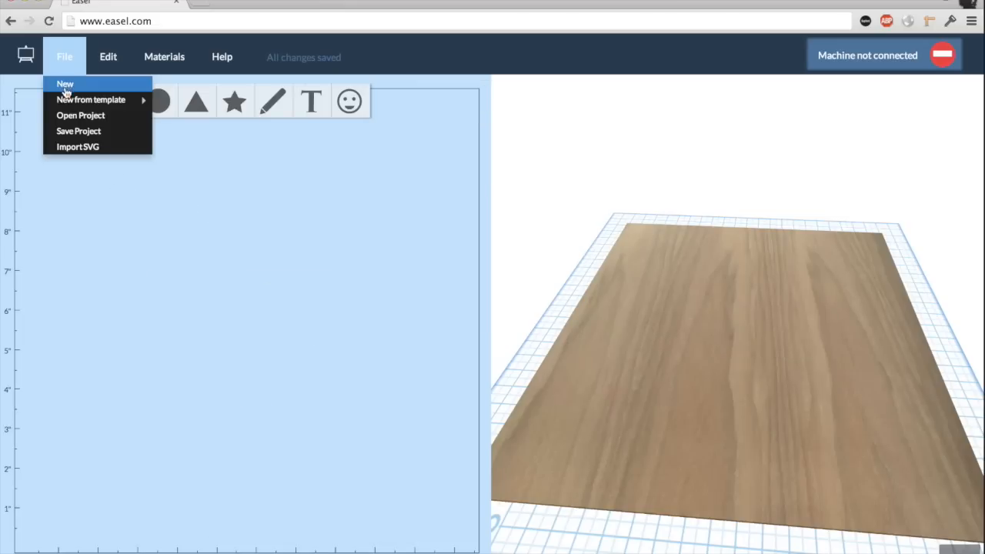
{"action": "mouse_move", "coordinate": [80, 116]}
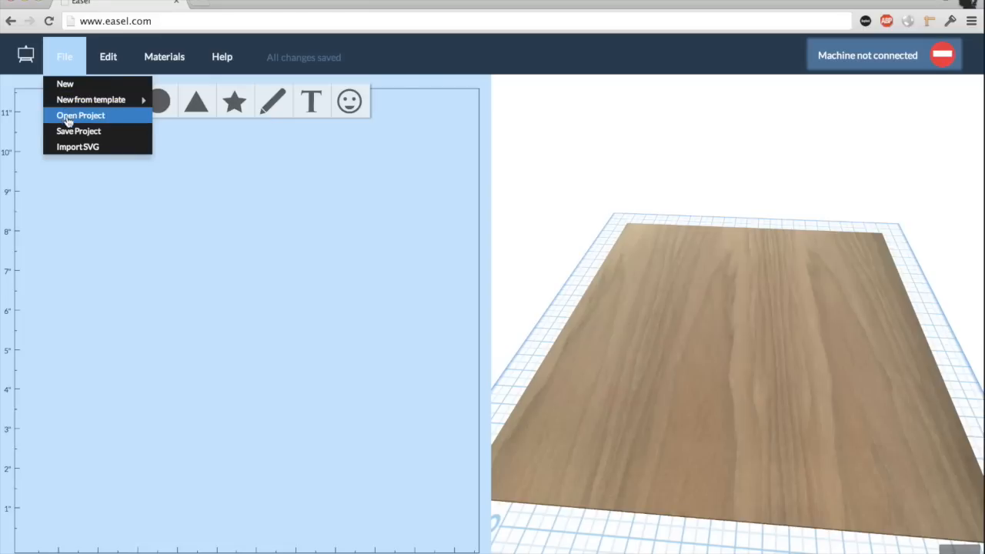
{"action": "mouse_move", "coordinate": [77, 146]}
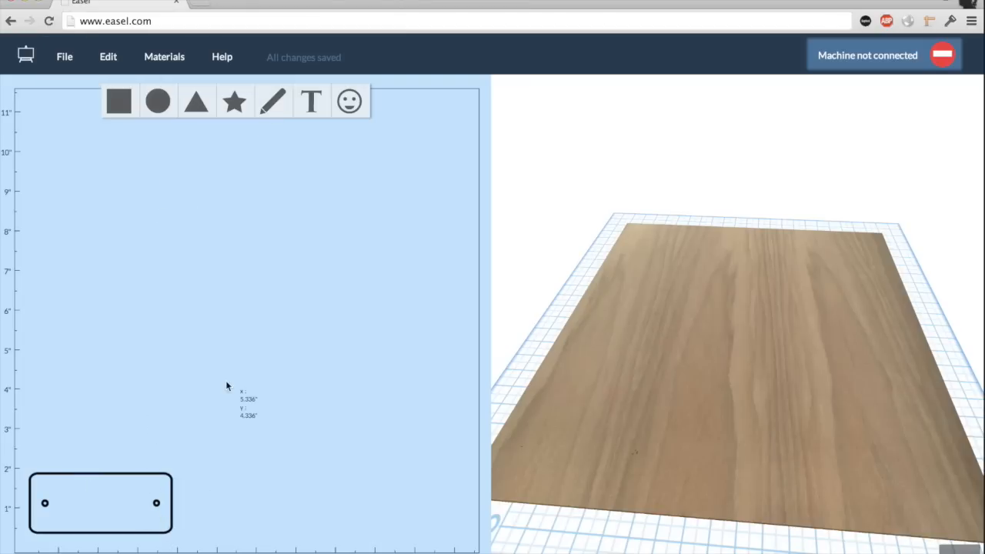
Add the heart icon from the icon collection to the opener and start a new text object.
{"action": "left_click", "coordinate": [350, 102]}
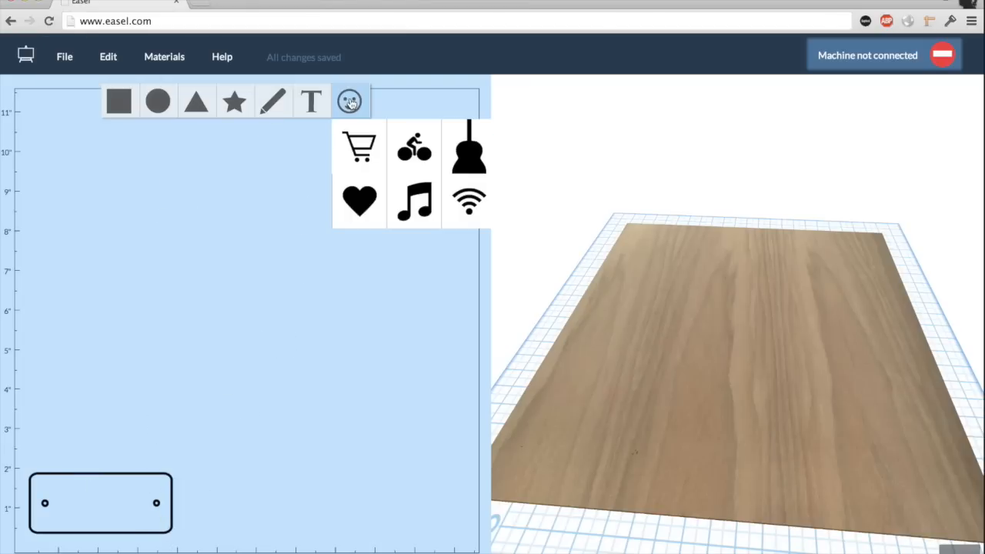
{"action": "left_click", "coordinate": [358, 200]}
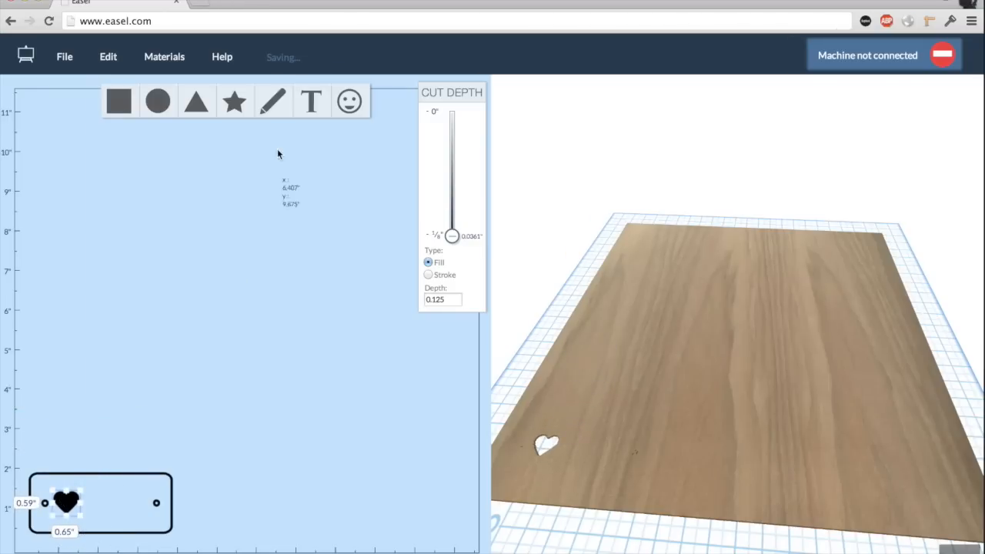
{"action": "left_click", "coordinate": [310, 101]}
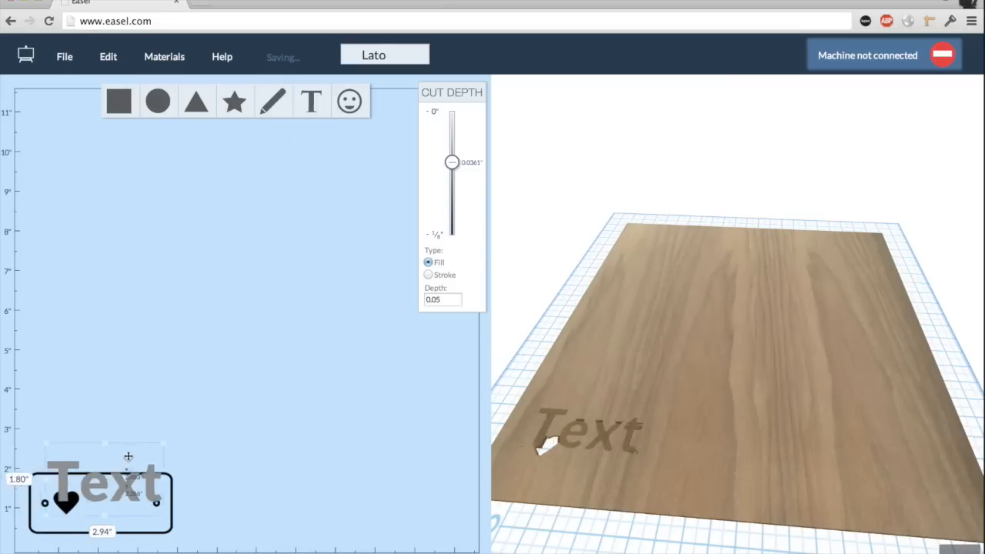
Change the text to 'Easel', shrink it and position it beside the heart inside the opener.
{"action": "left_click_drag", "start_coordinate": [100, 477], "coordinate": [146, 428]}
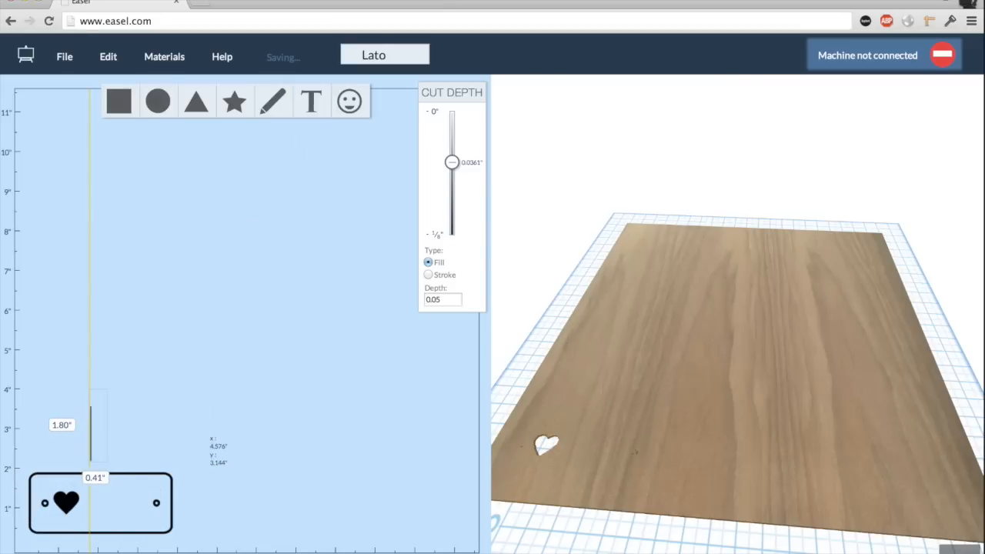
{"action": "left_click", "coordinate": [311, 102]}
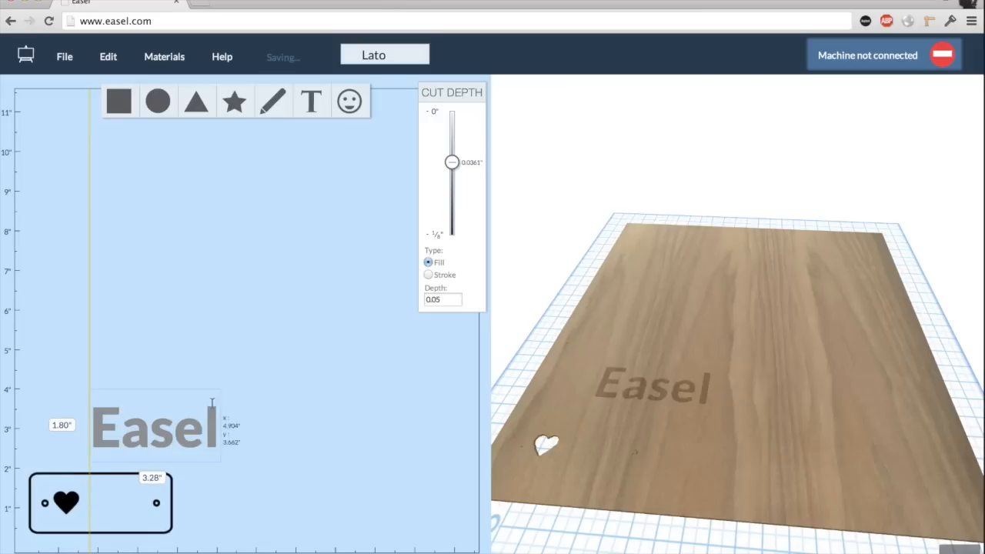
{"action": "left_click", "coordinate": [154, 425]}
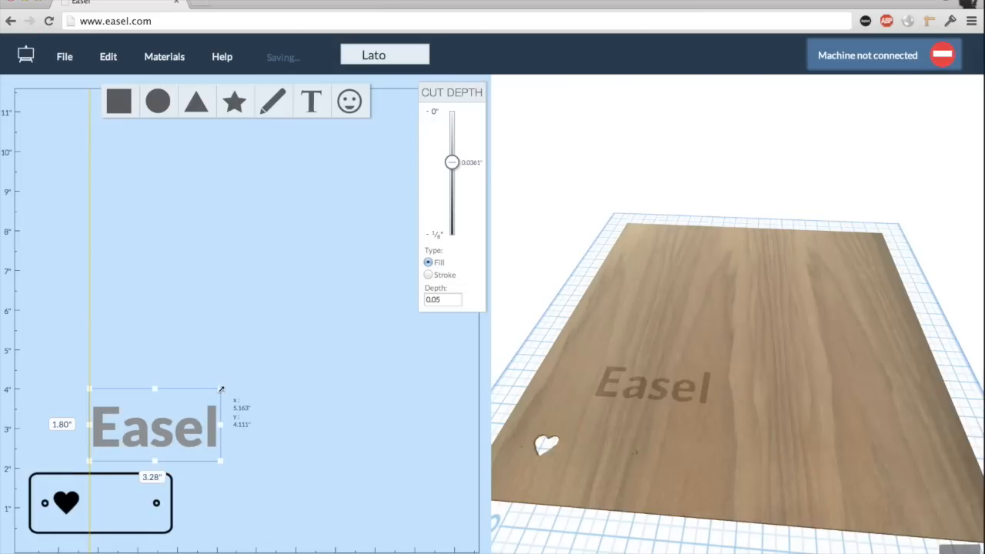
{"action": "left_click_drag", "start_coordinate": [221, 388], "coordinate": [150, 428]}
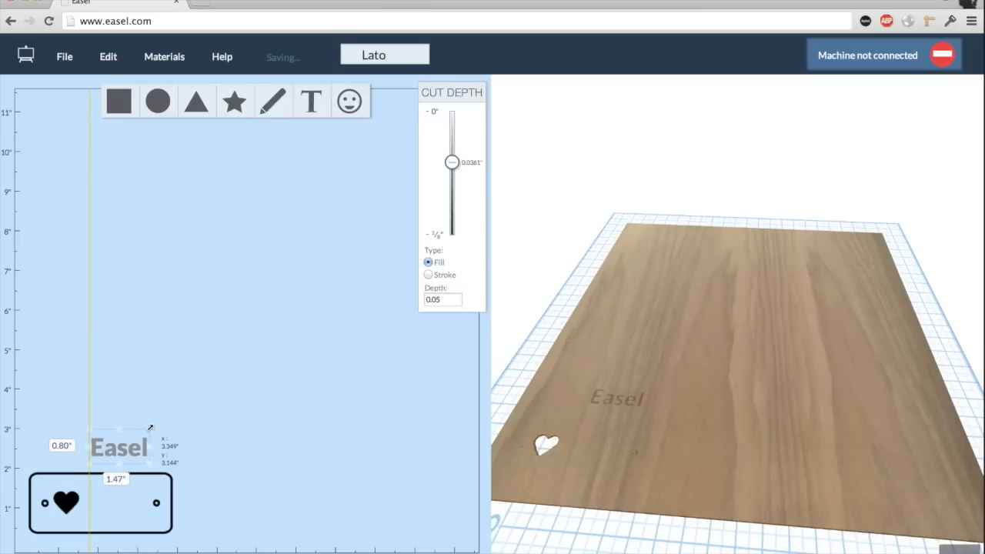
{"action": "left_click_drag", "start_coordinate": [120, 447], "coordinate": [111, 502]}
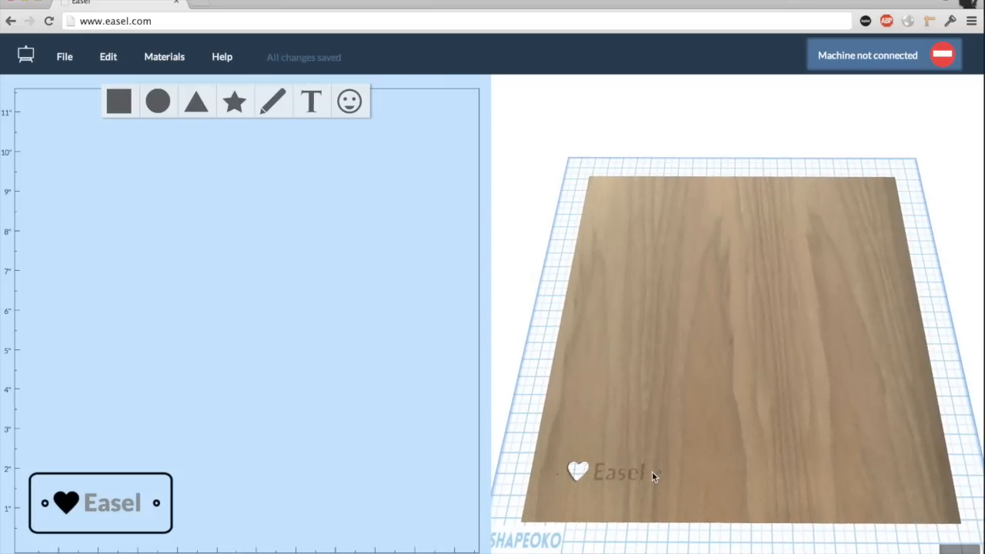
{"action": "mouse_move", "coordinate": [890, 72]}
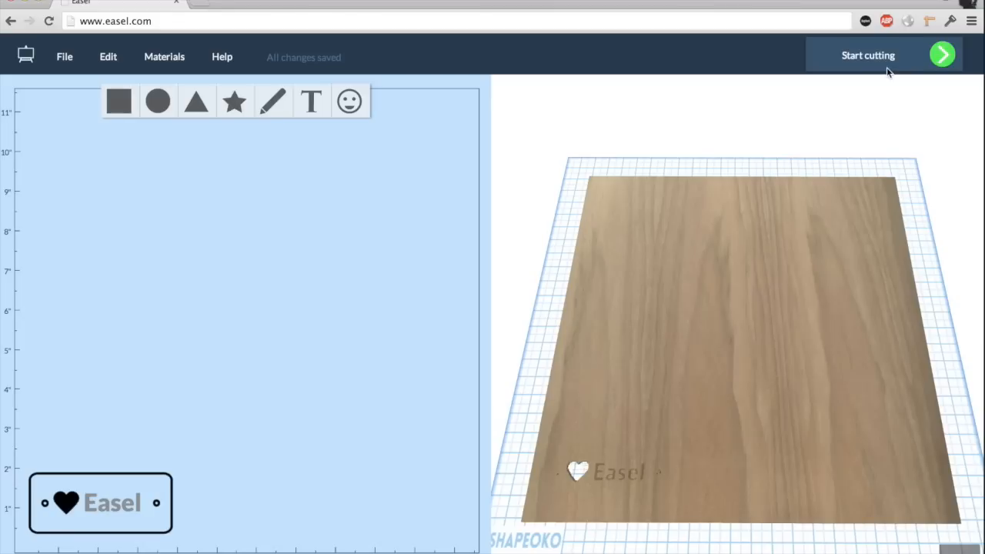
{"action": "mouse_move", "coordinate": [854, 65]}
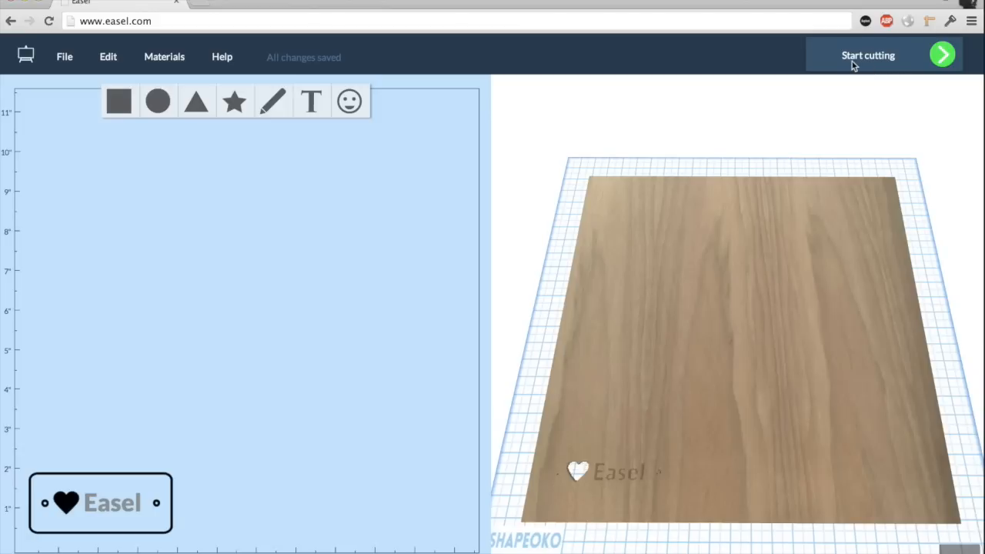
Begin cutting setup, confirm 0.125 inch material thickness and that the material is clamped.
{"action": "left_click", "coordinate": [868, 55]}
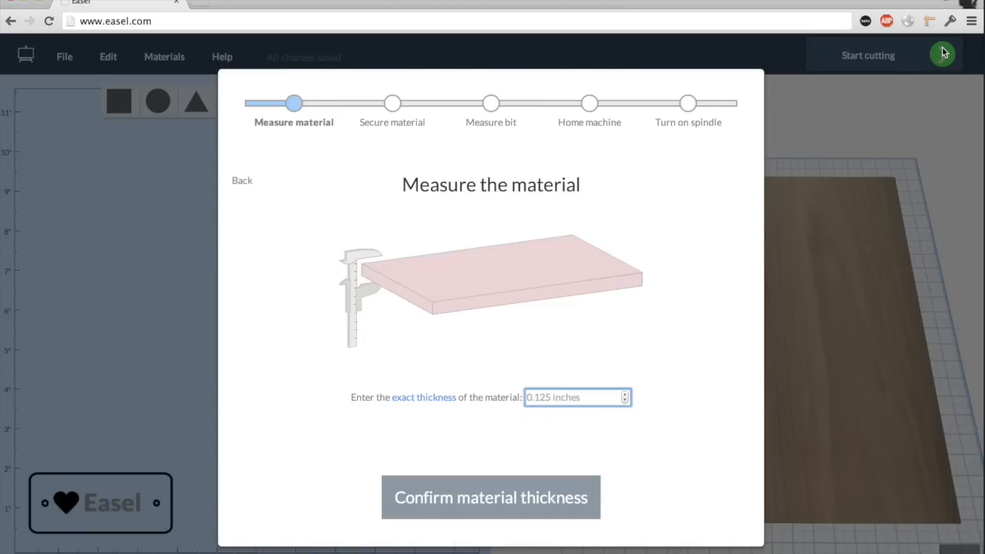
{"action": "mouse_move", "coordinate": [400, 198]}
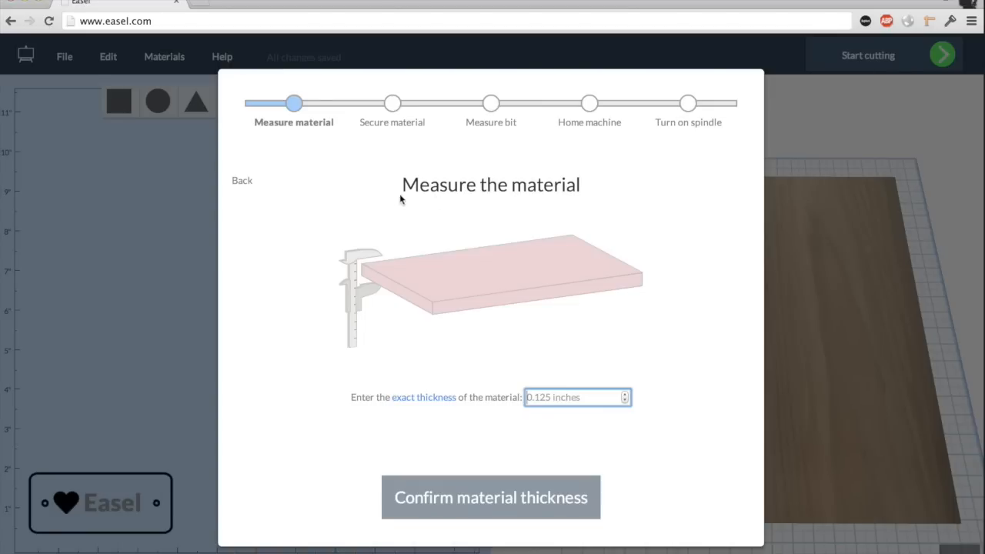
{"action": "mouse_move", "coordinate": [552, 391]}
{"action": "type", "text": "0"}
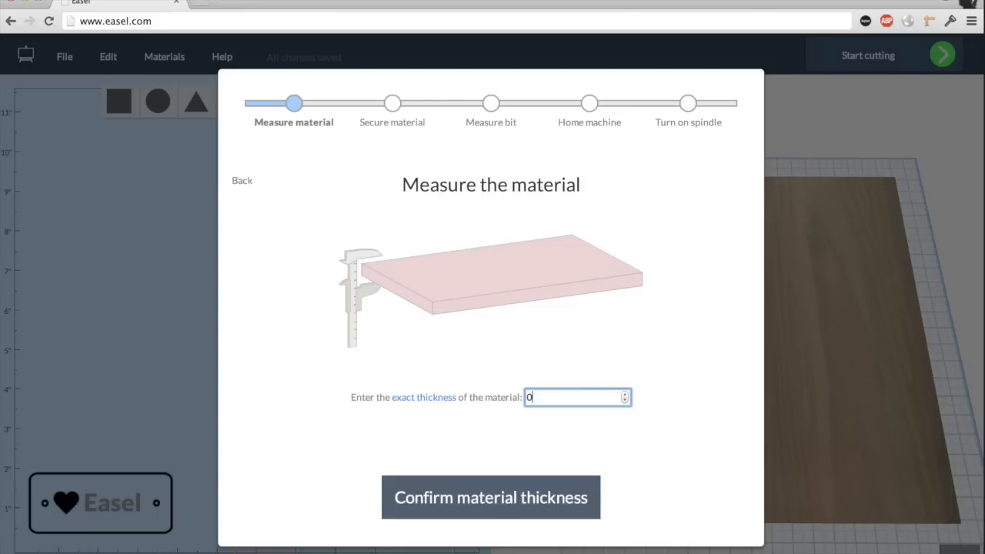
{"action": "type", "text": ".125"}
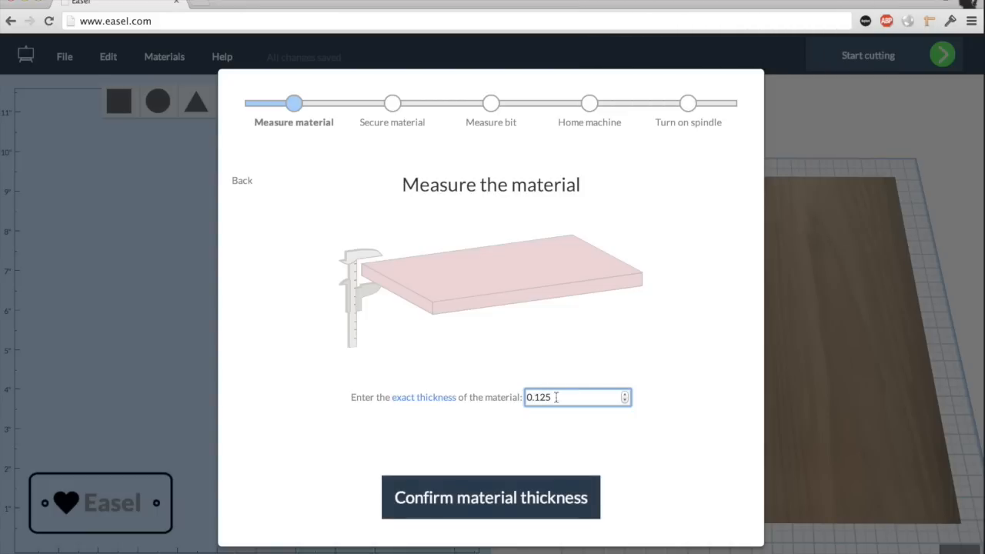
{"action": "left_click", "coordinate": [491, 497]}
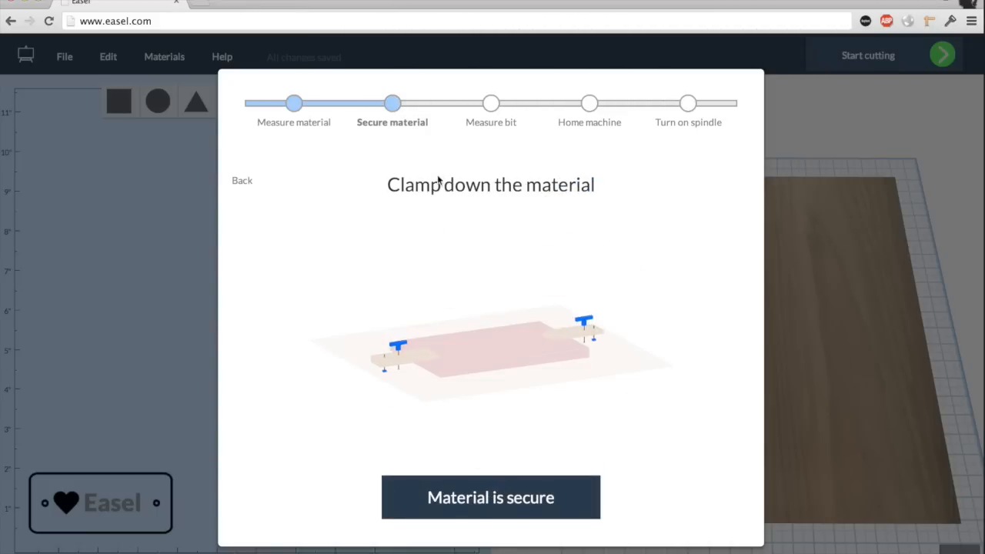
{"action": "mouse_move", "coordinate": [422, 391]}
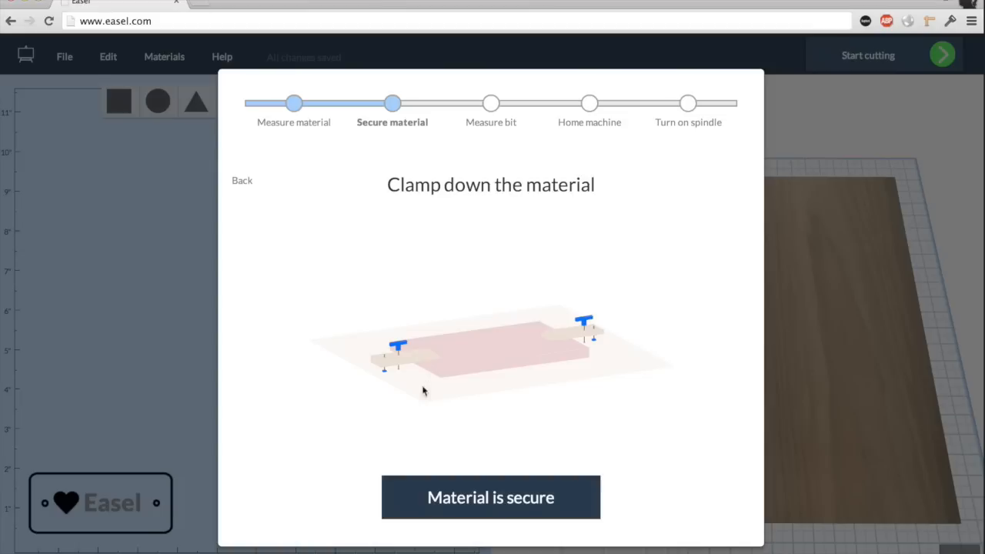
{"action": "left_click", "coordinate": [489, 497]}
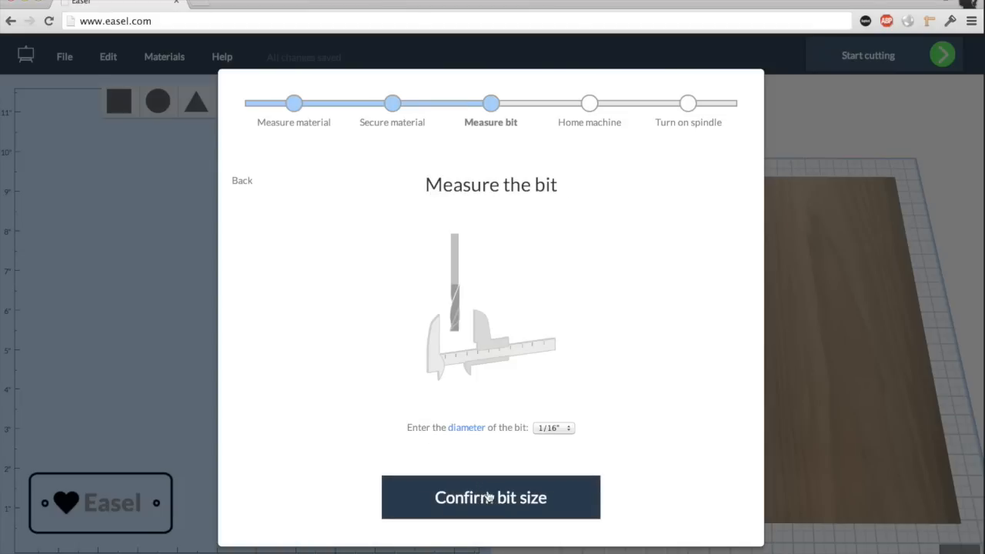
{"action": "mouse_move", "coordinate": [544, 394]}
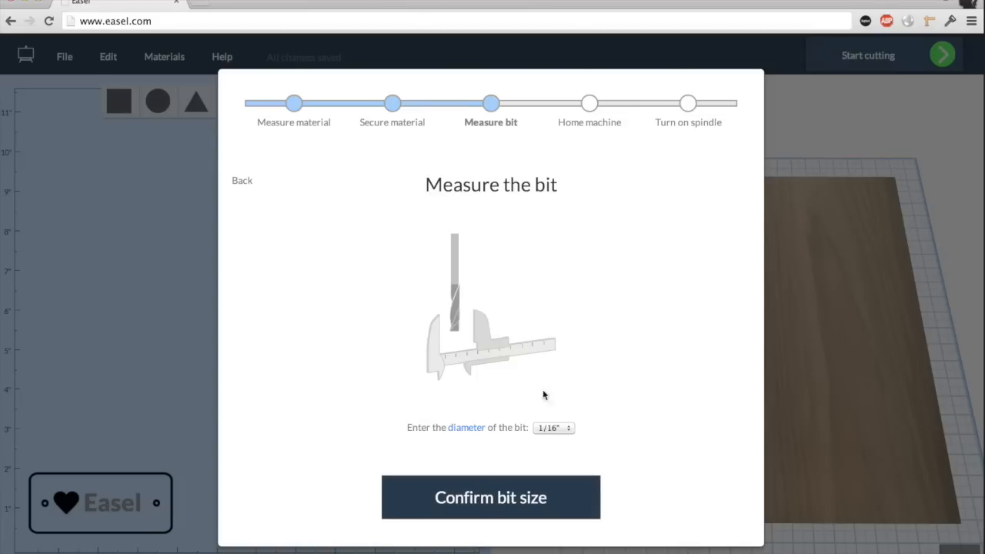
Confirm the 1/16" bit diameter and have the machine raise the bit.
{"action": "left_click", "coordinate": [553, 427]}
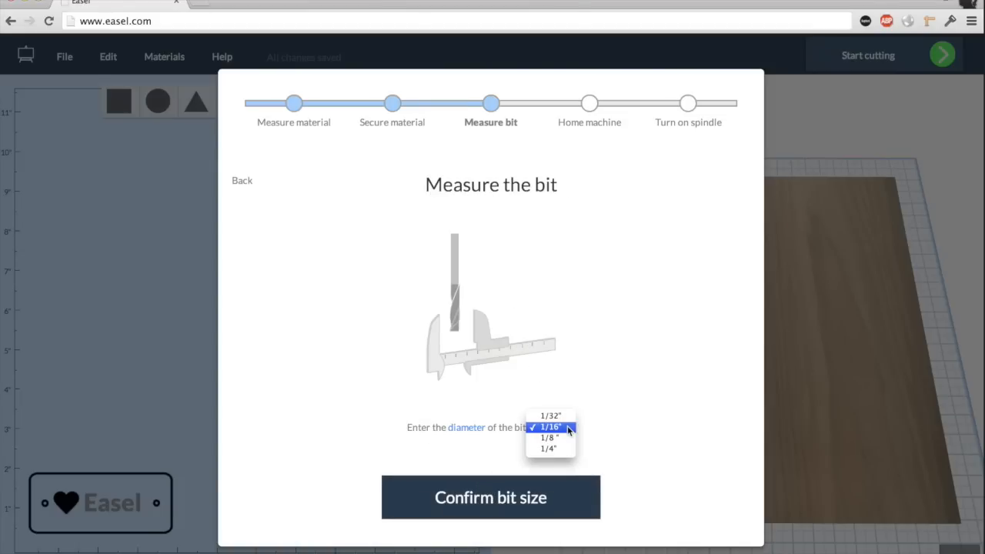
{"action": "left_click", "coordinate": [490, 496]}
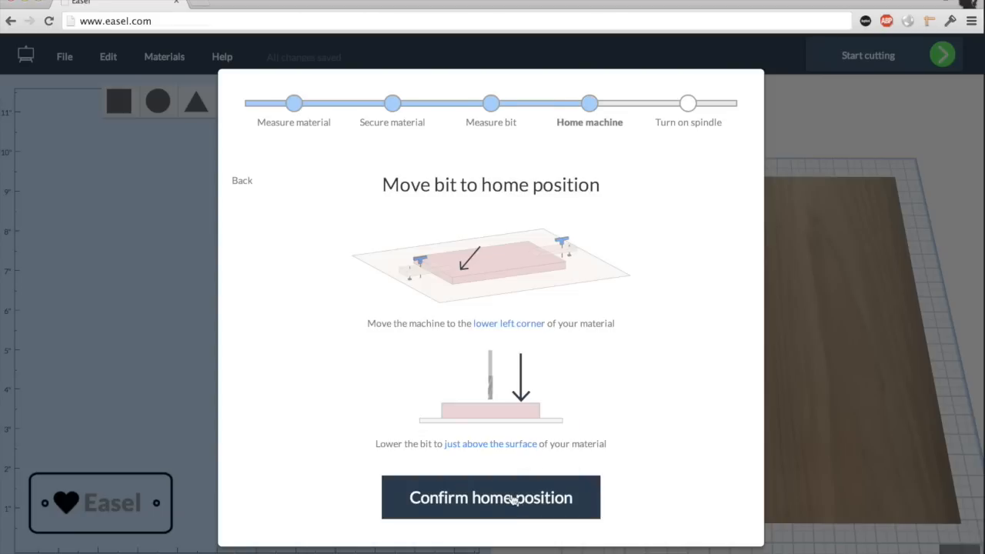
{"action": "mouse_move", "coordinate": [453, 288]}
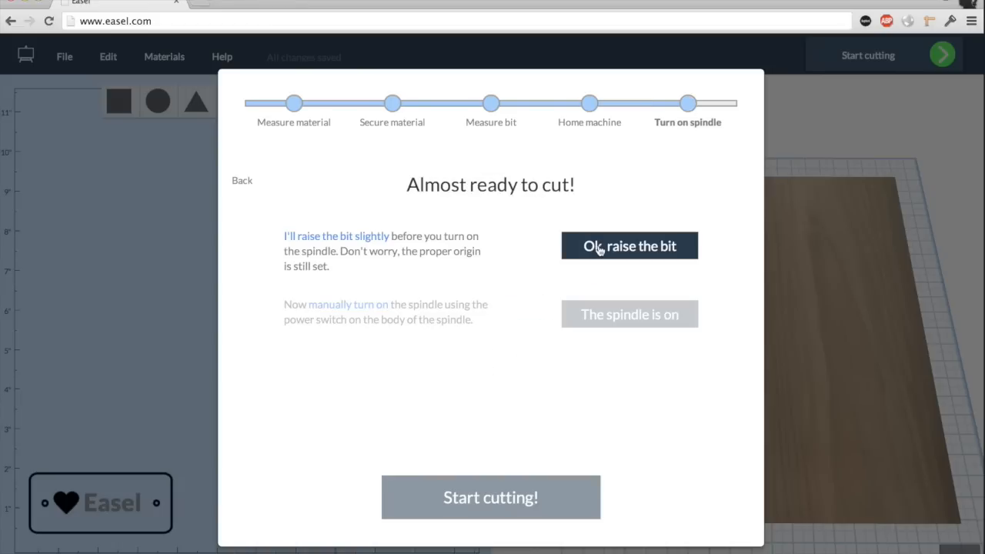
{"action": "left_click", "coordinate": [628, 246]}
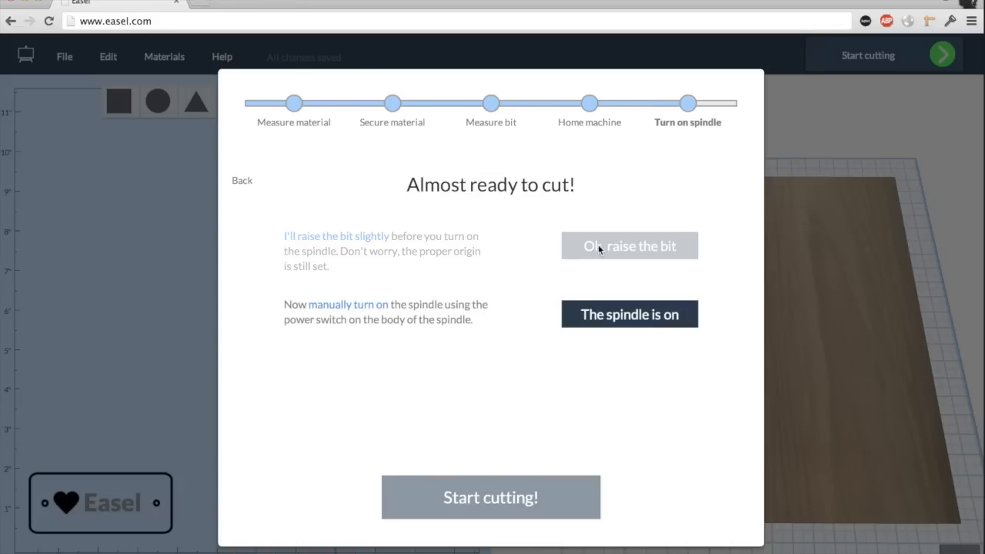